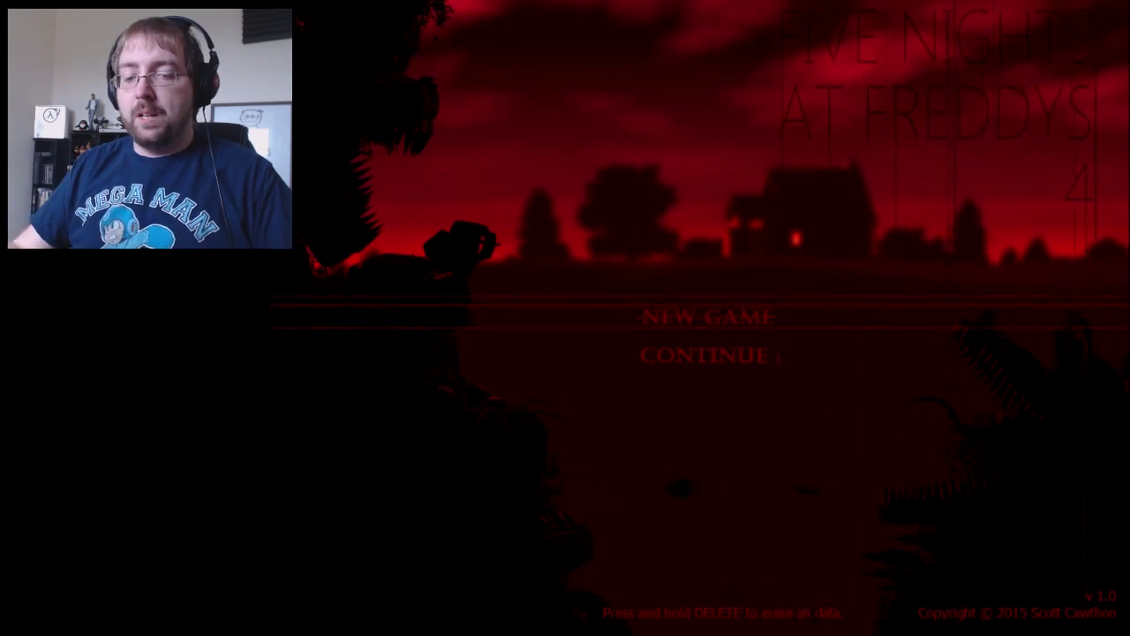
click(708, 318)
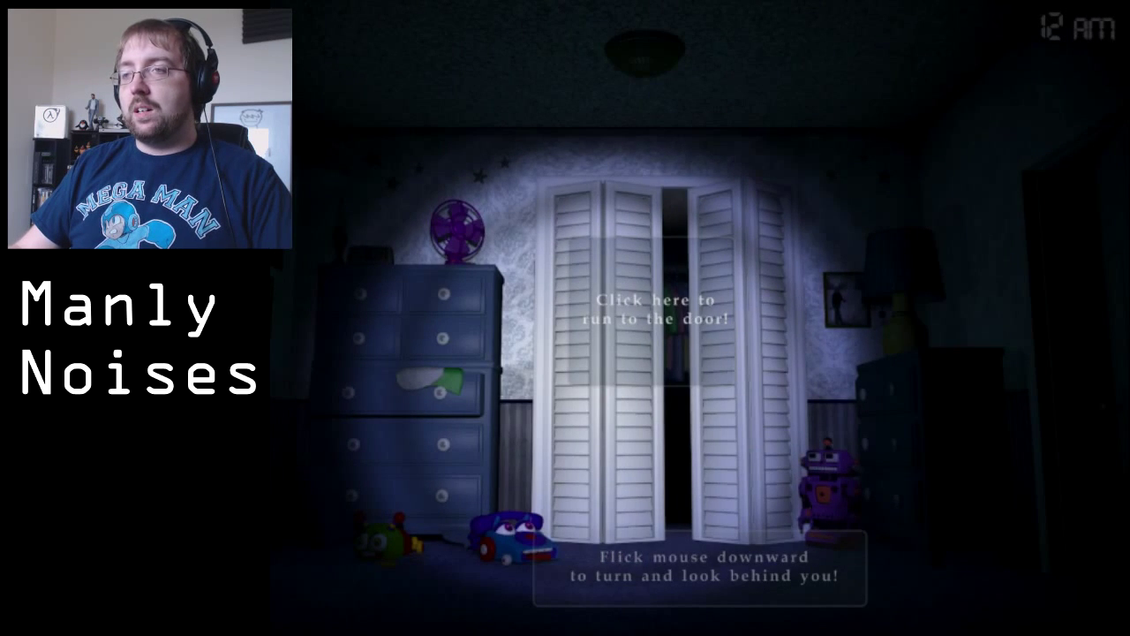
click(657, 304)
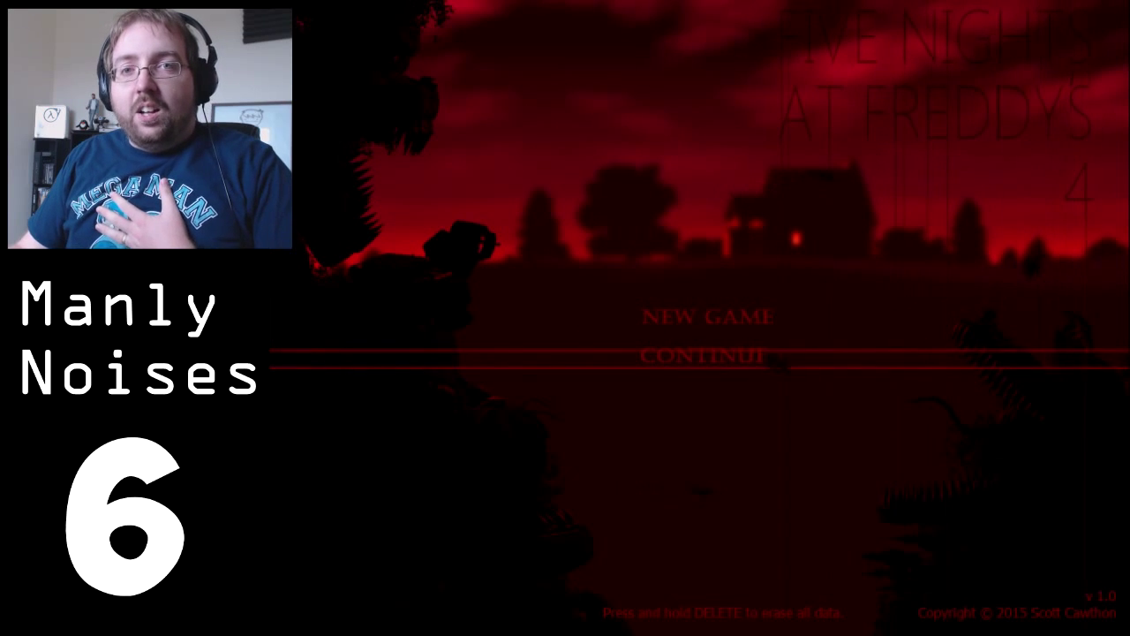
click(706, 355)
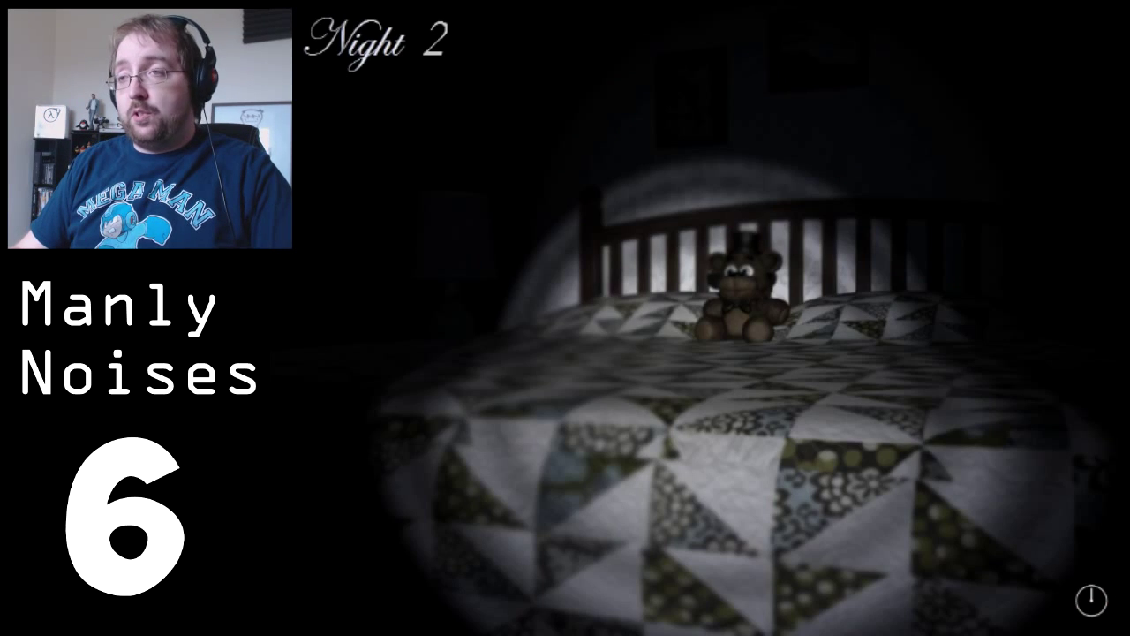